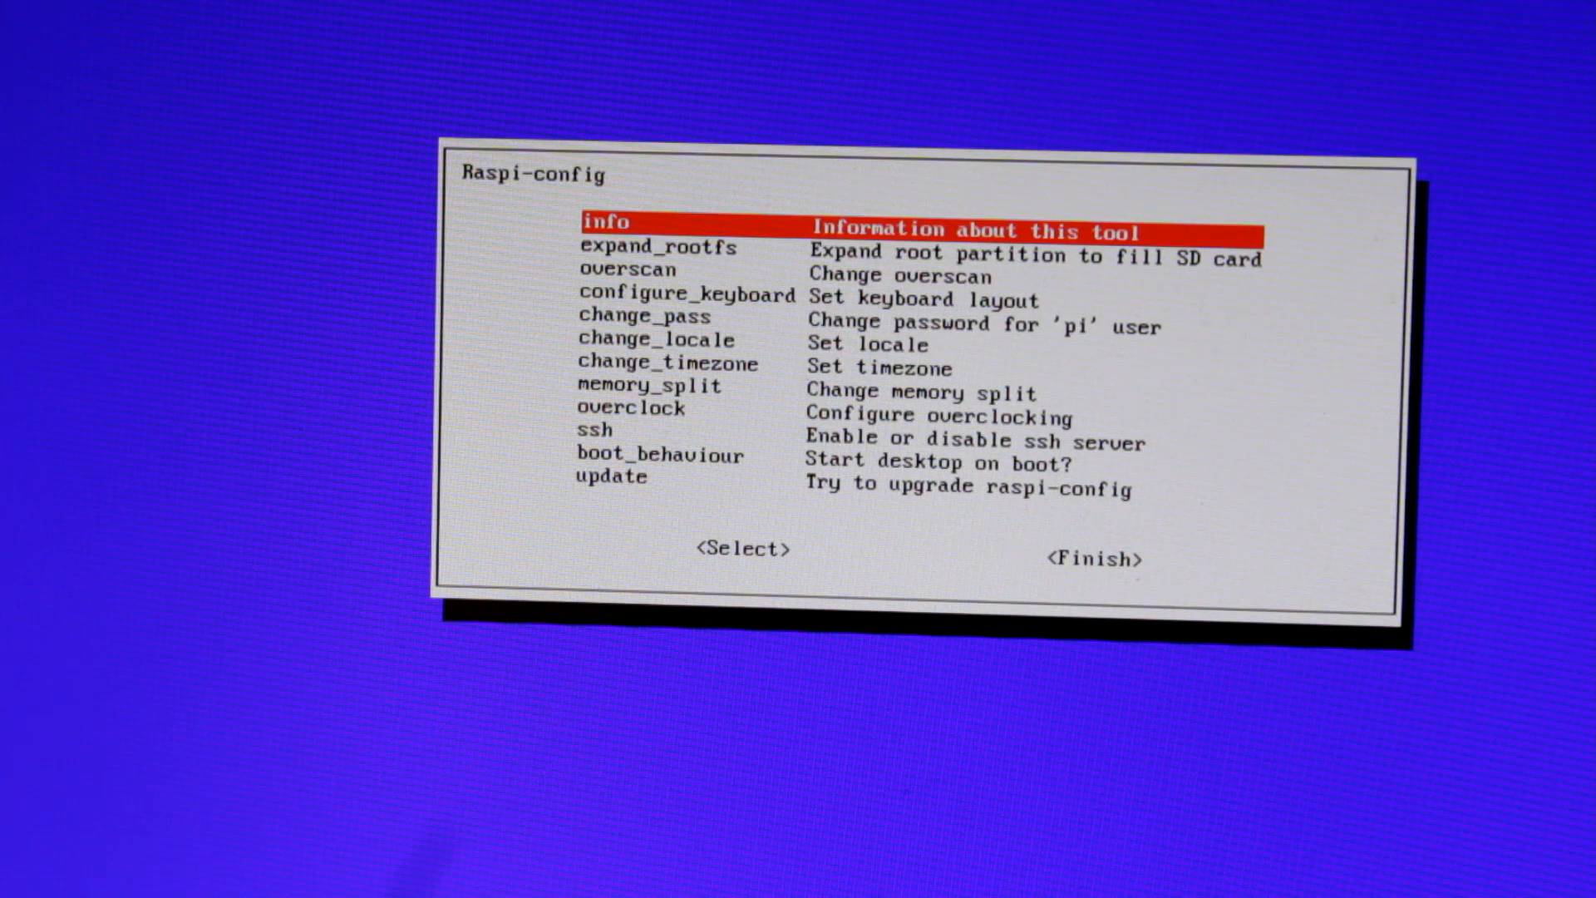
Move through the raspi-config option list before rebooting into the LXDE desktop.
key("Down")
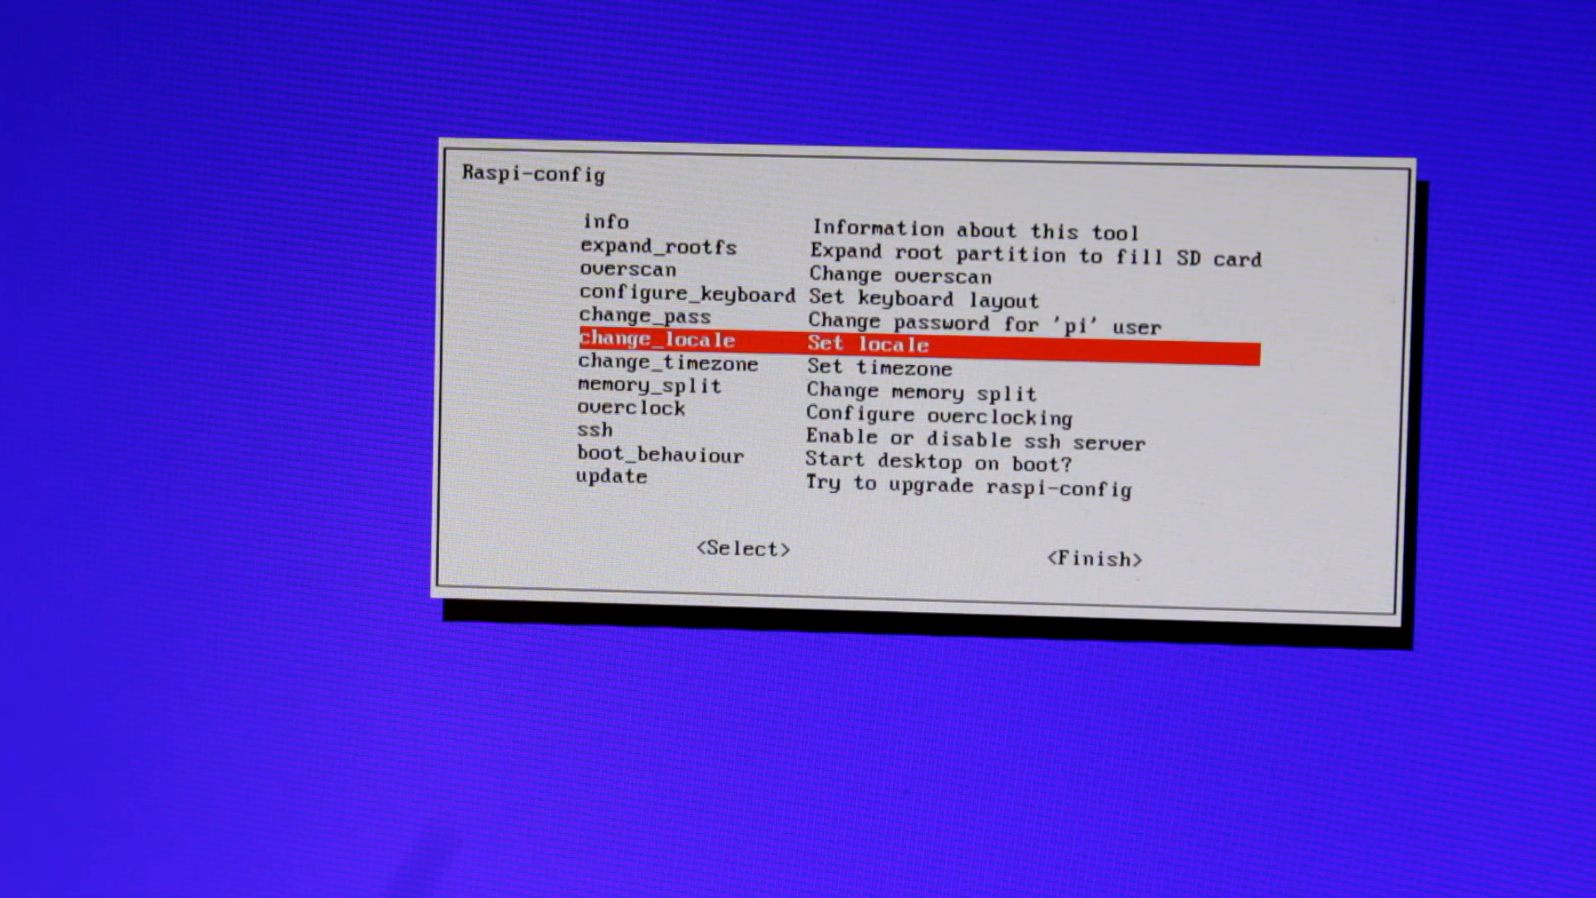
key("Down")
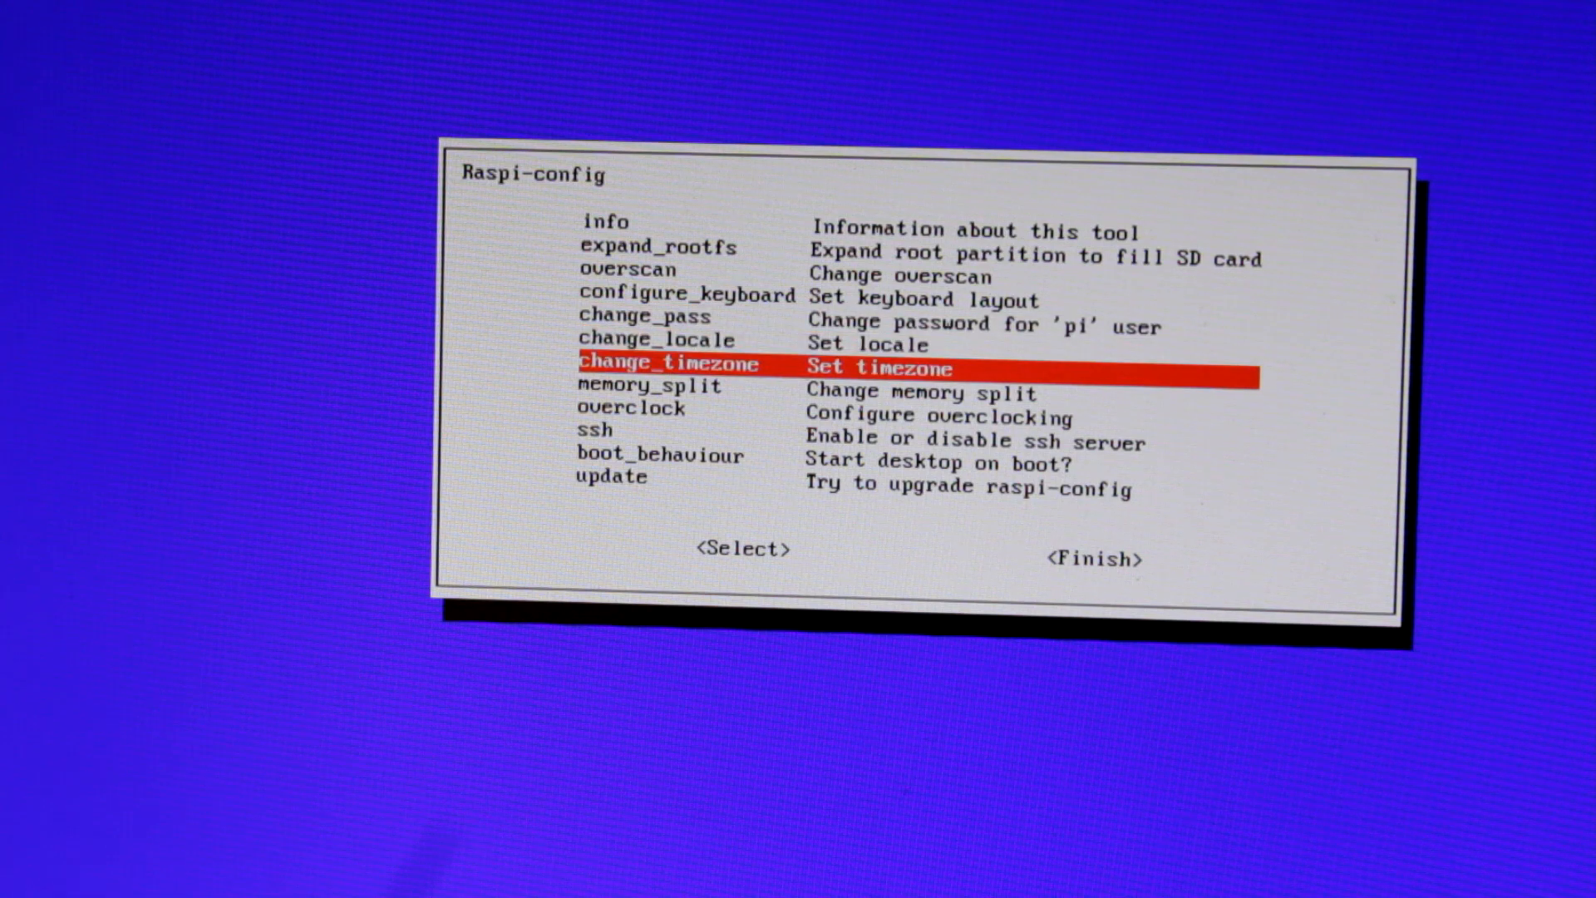
key("Up")
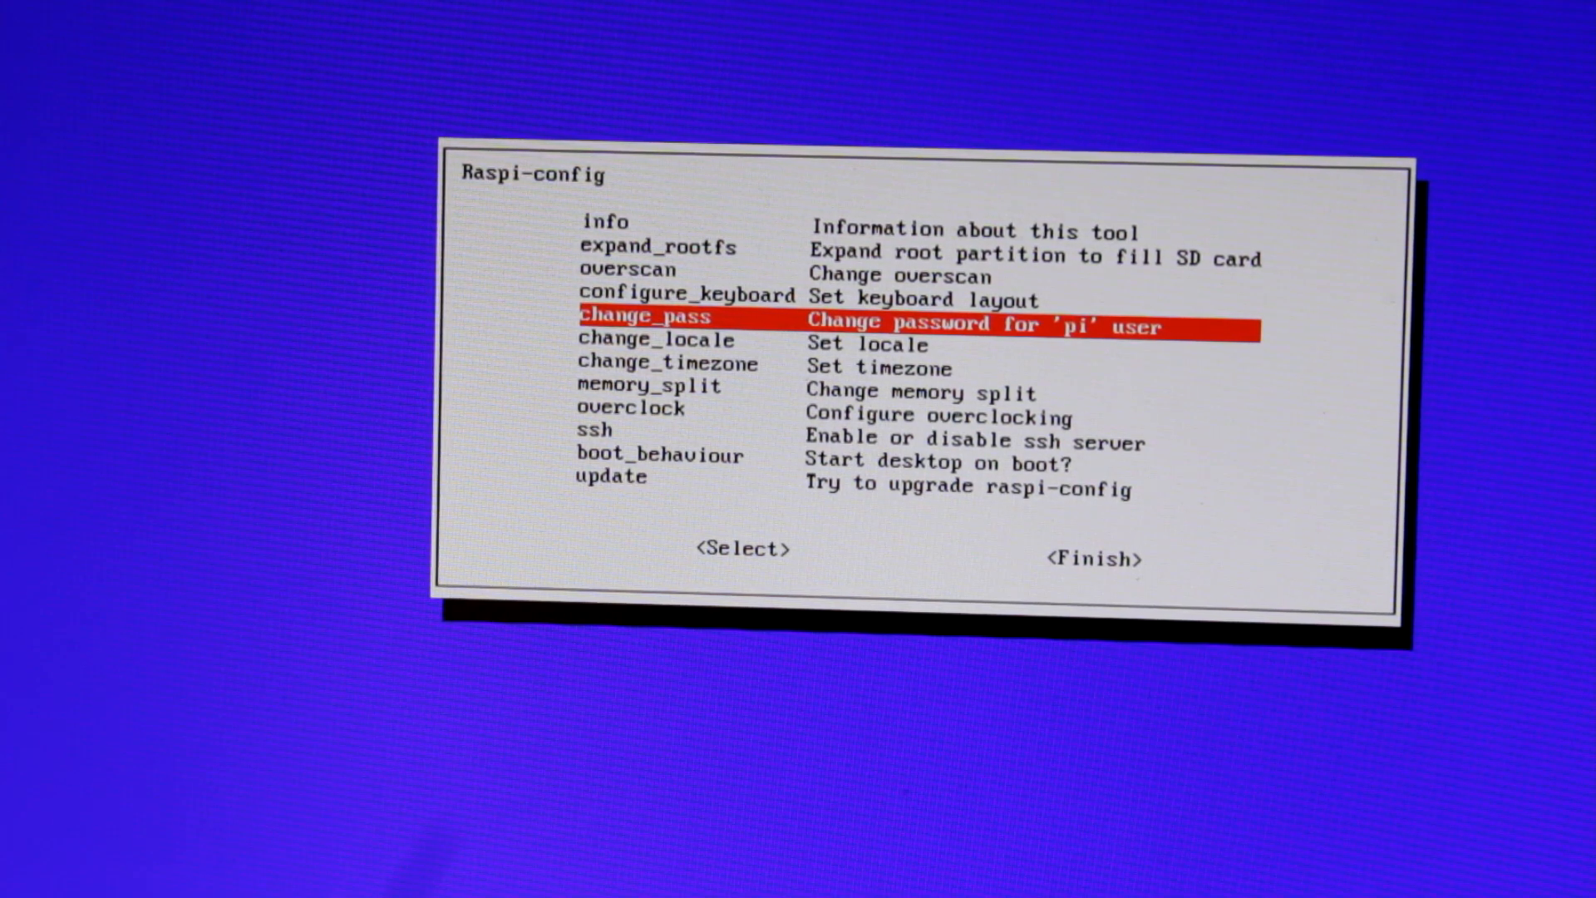
key("Down")
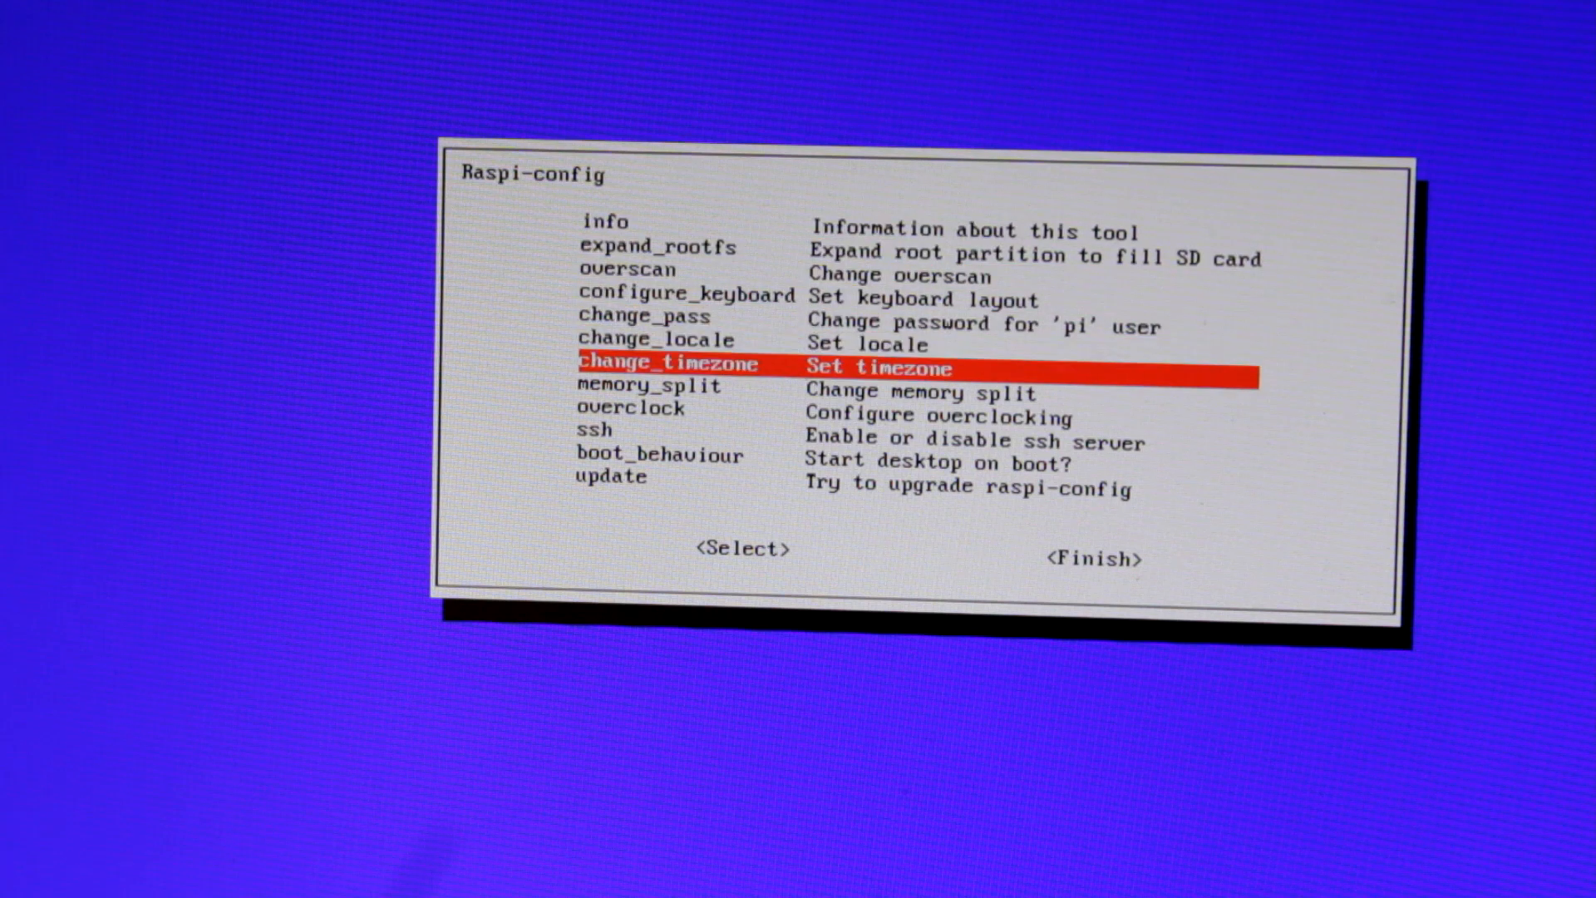
key("Down")
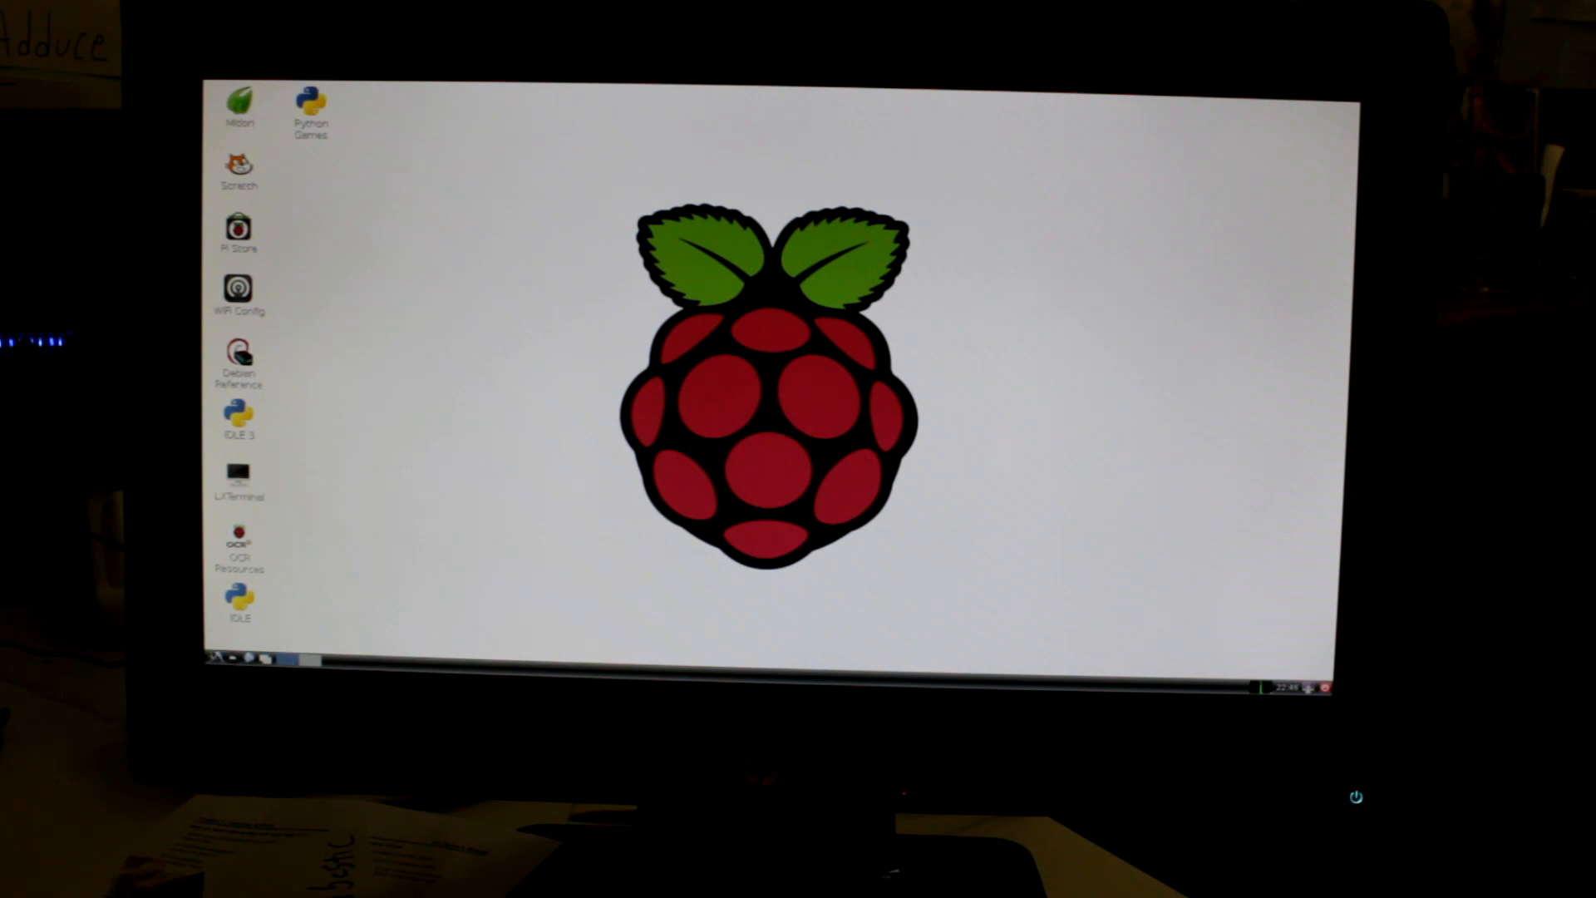
Bring up the LXDE applications menu with the Internet submenu listing Dillo, Midori and NetSurf.
left_click(218, 656)
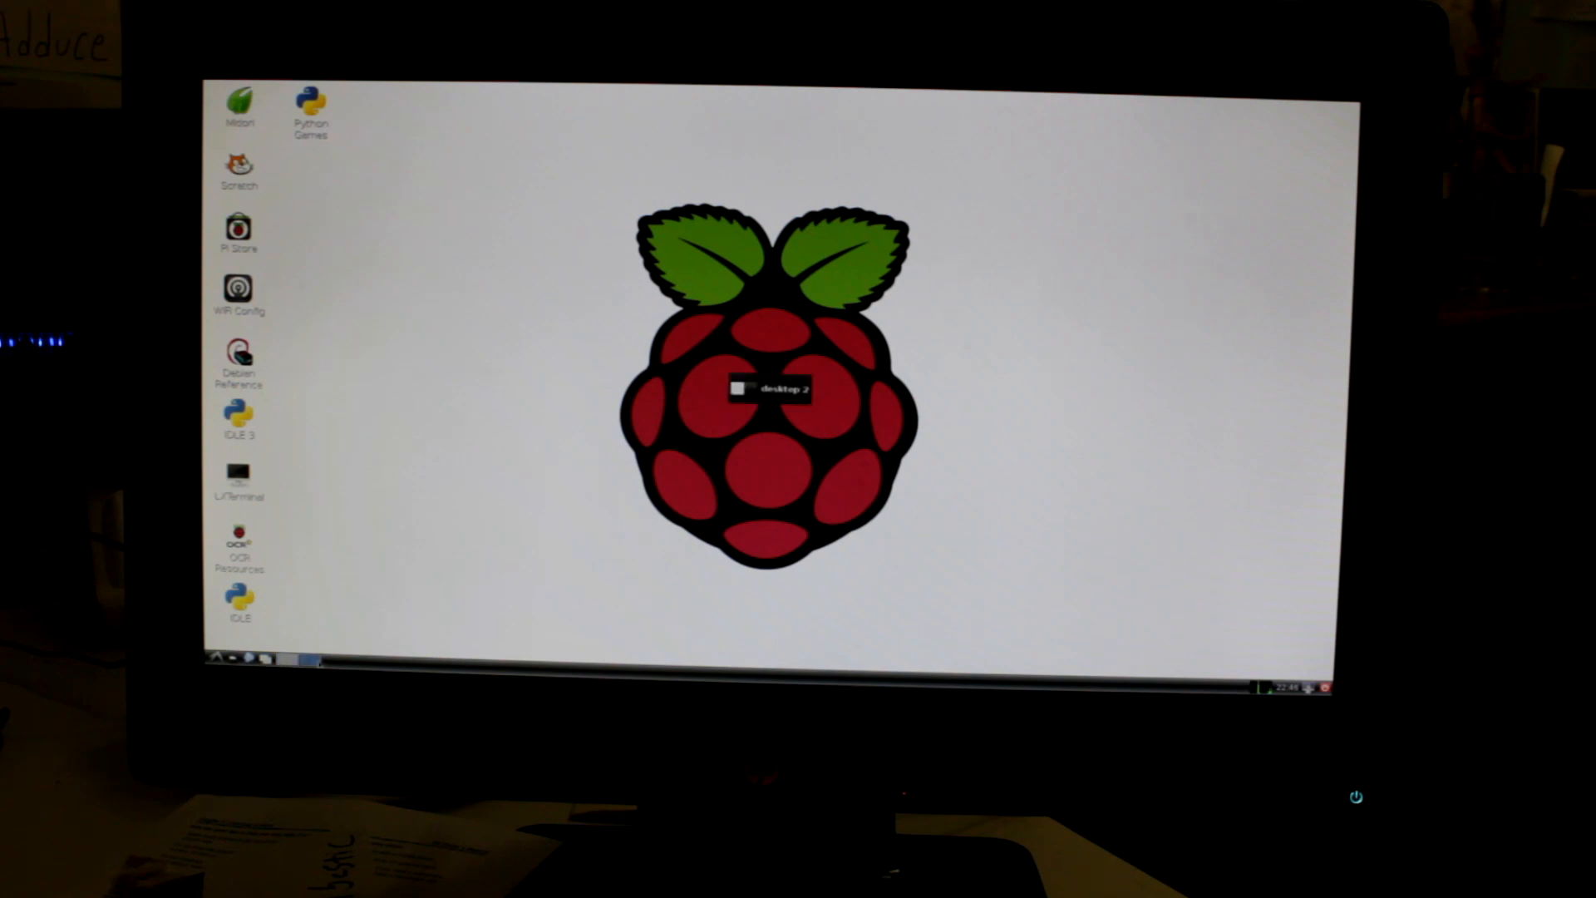
left_click(219, 655)
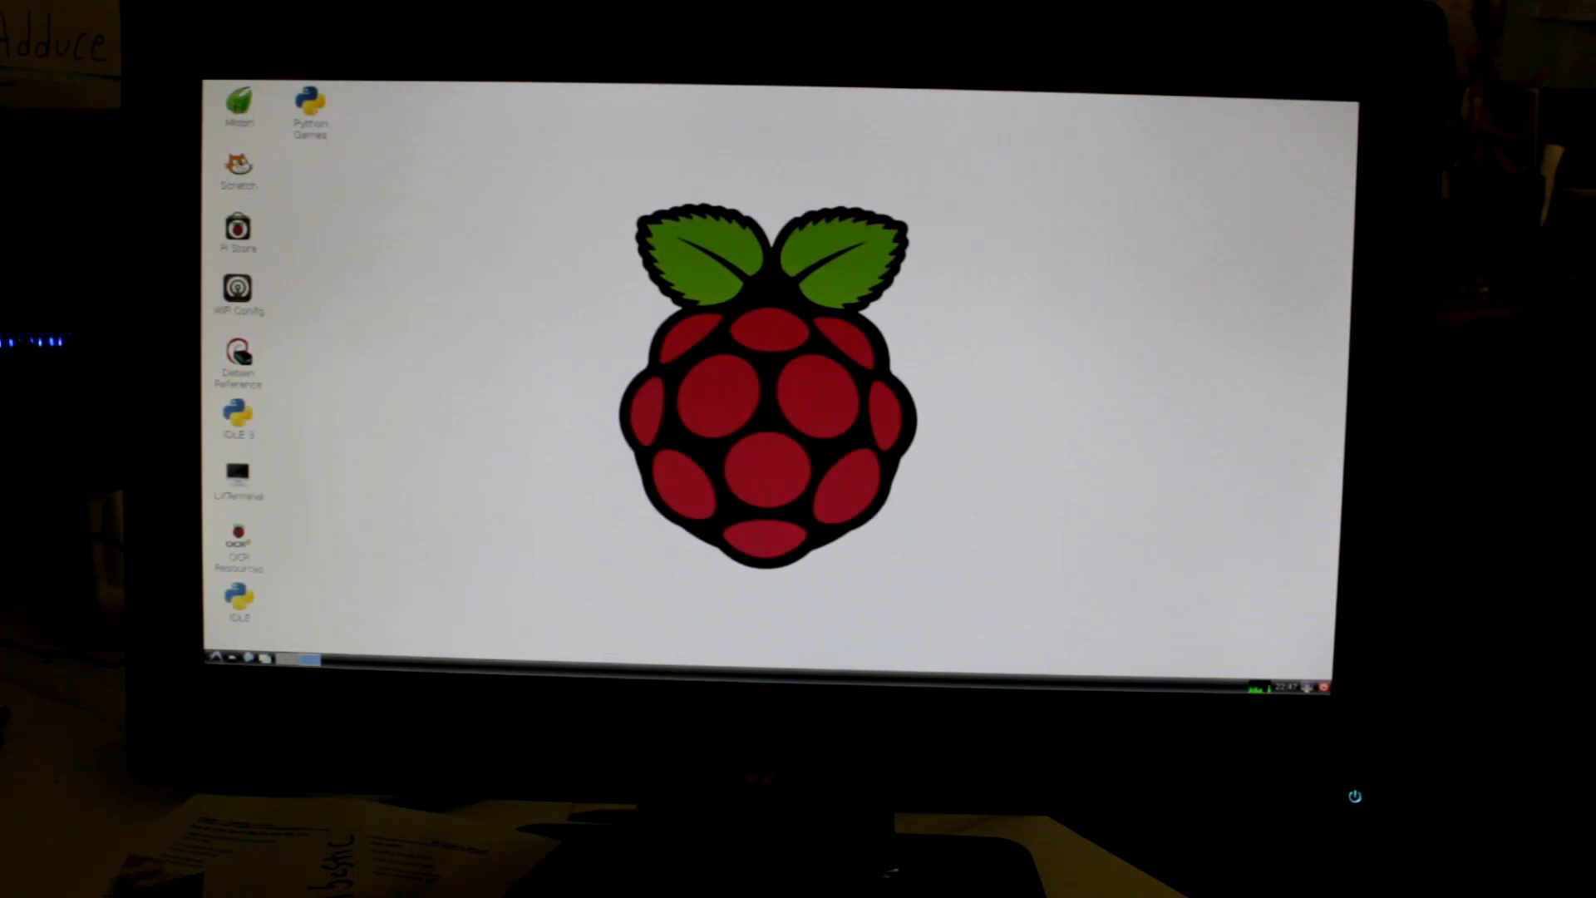
left_click(219, 657)
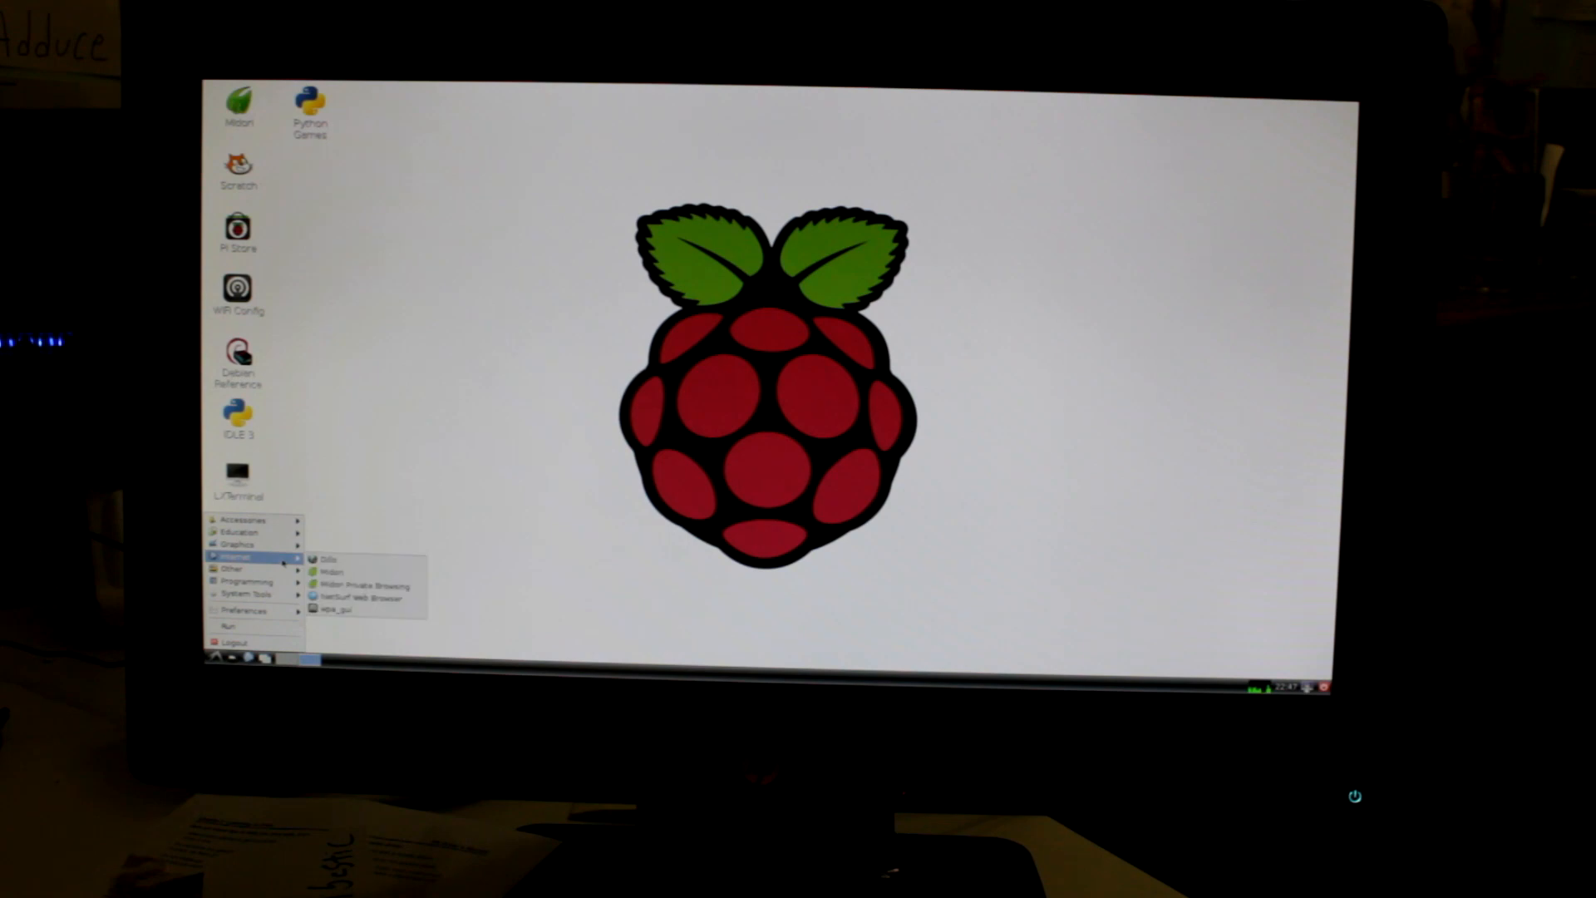